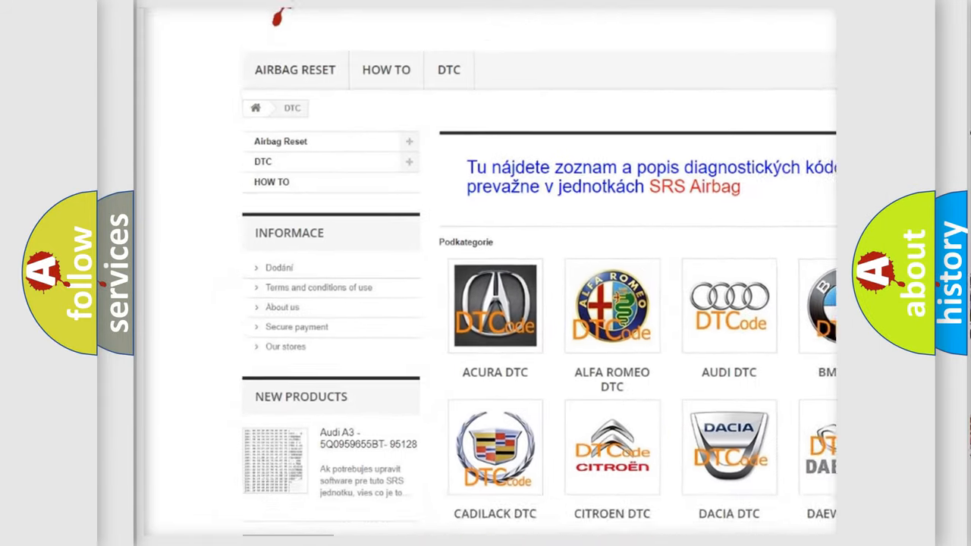
pyautogui.scroll(-3)
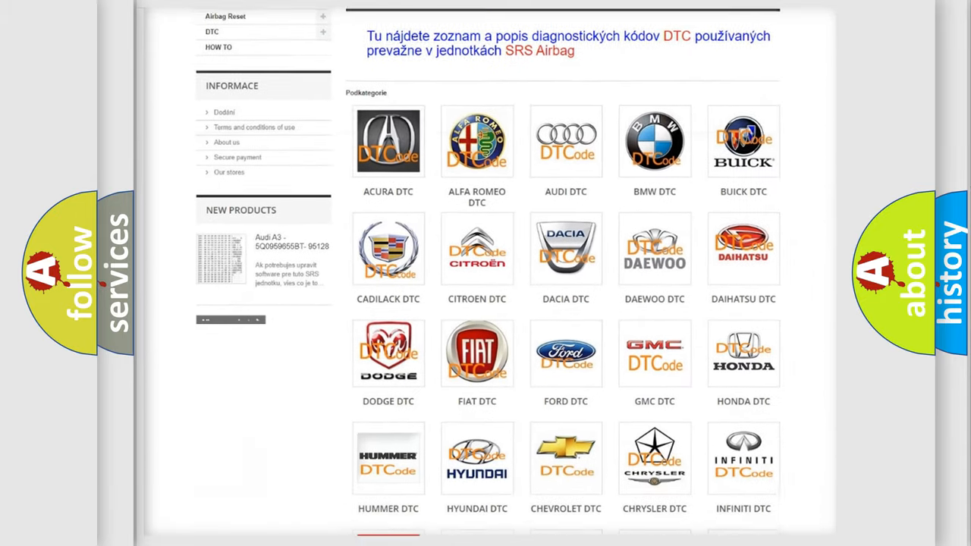
pyautogui.scroll(-3)
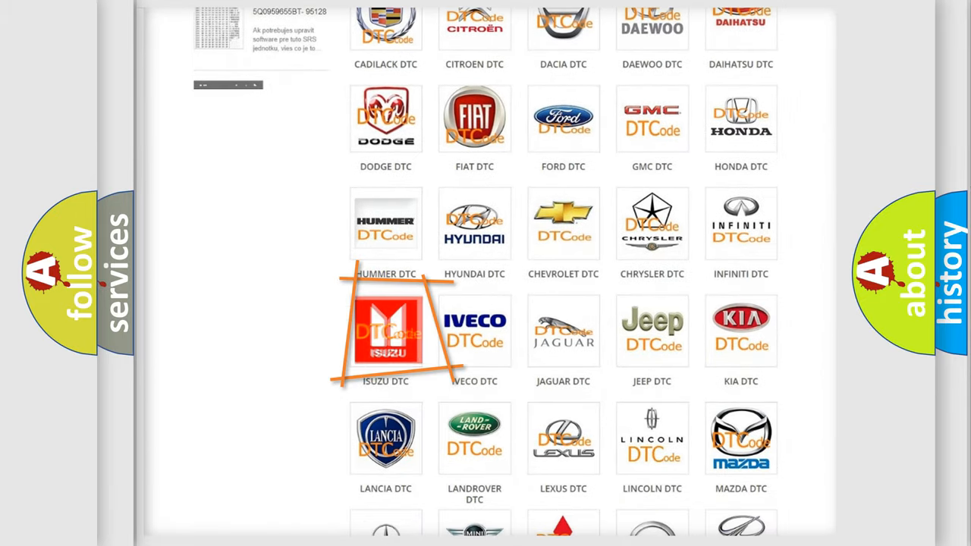